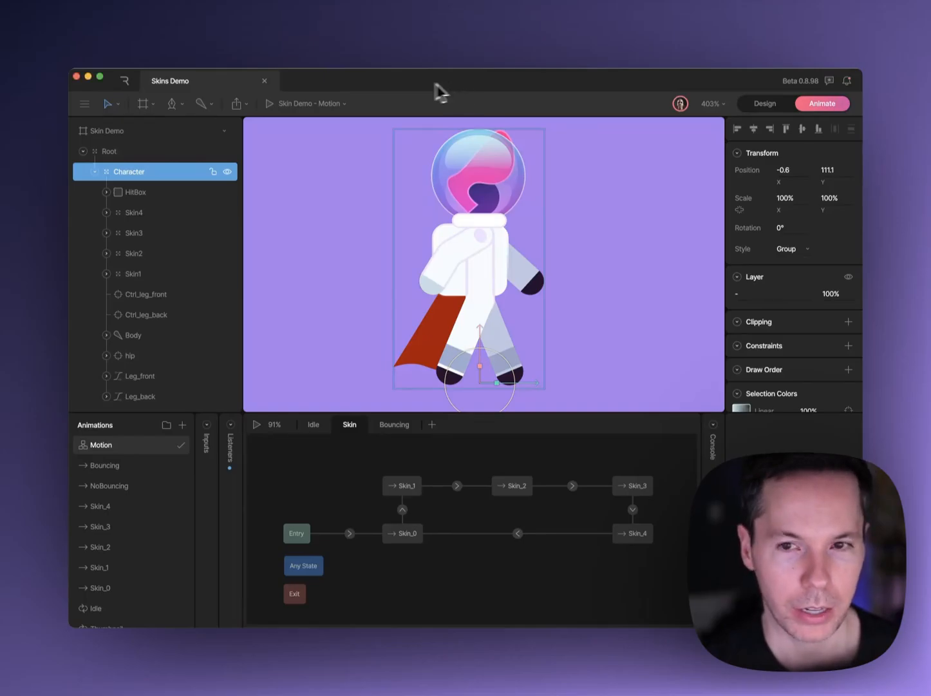
pyautogui.moveTo(411, 286)
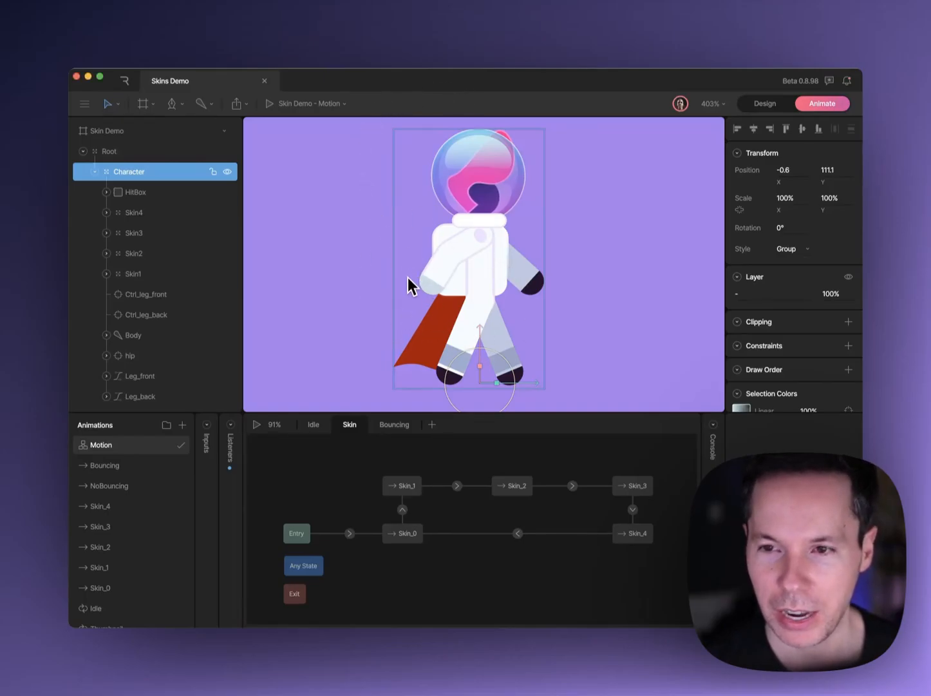
pyautogui.moveTo(377, 291)
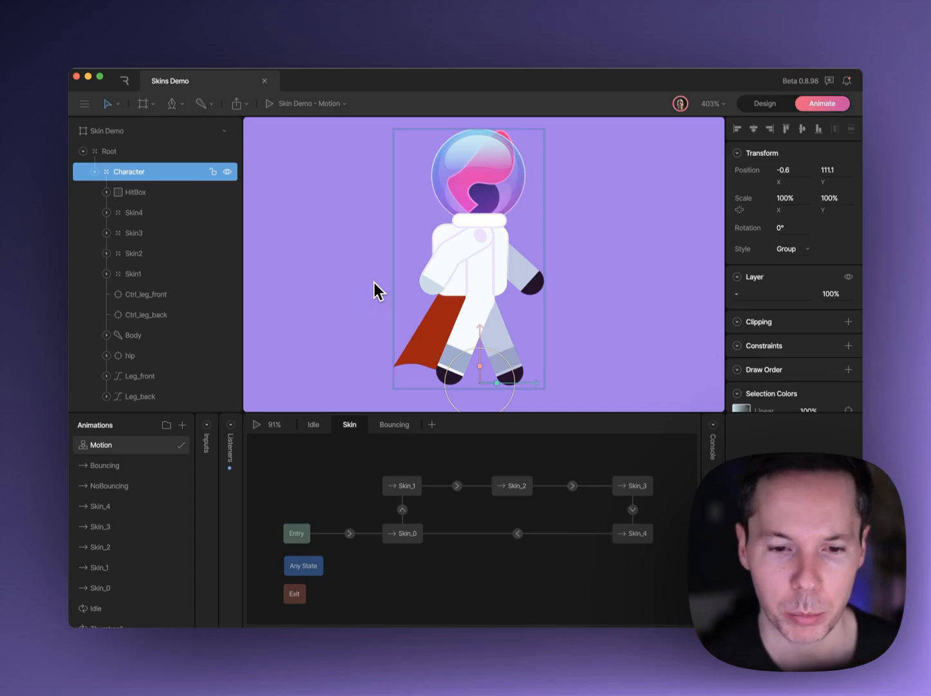
pyautogui.moveTo(318, 345)
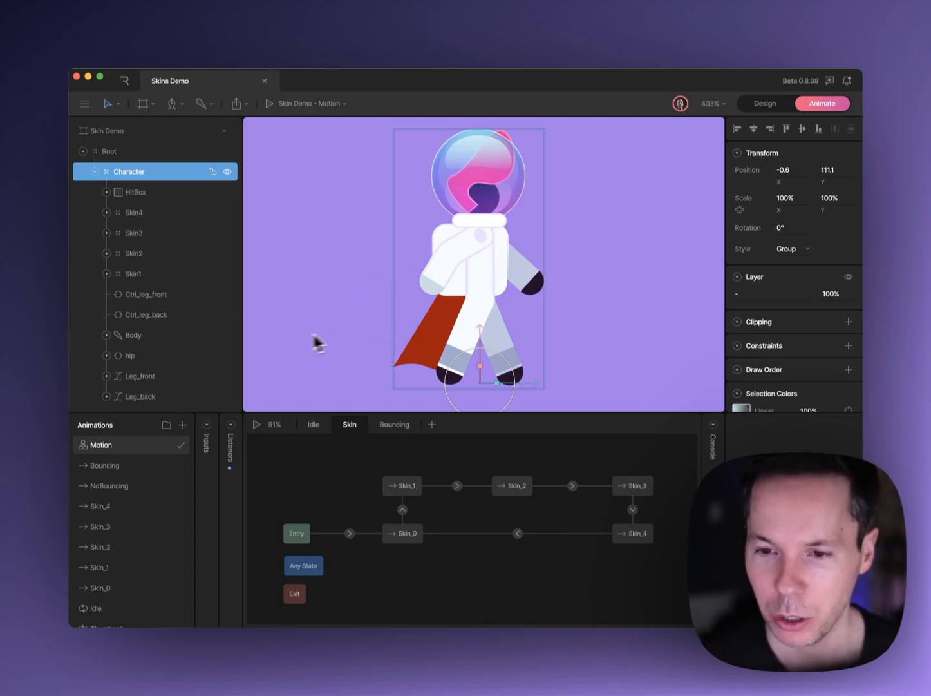
pyautogui.moveTo(322, 362)
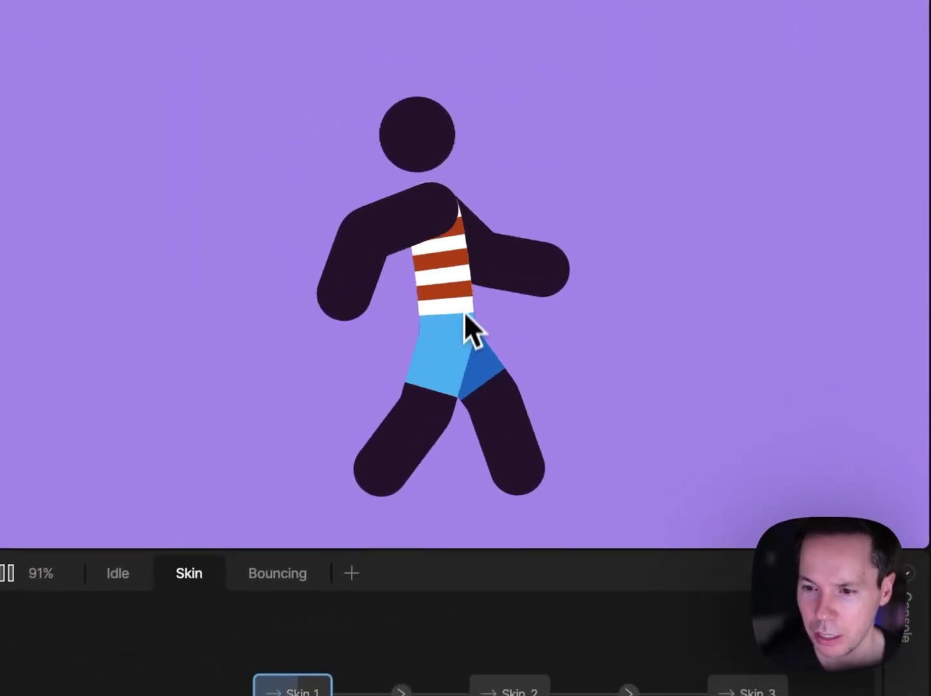
# Click the playing character twice to swap outfit skins, then turn on bone display.
pyautogui.click(510, 690)
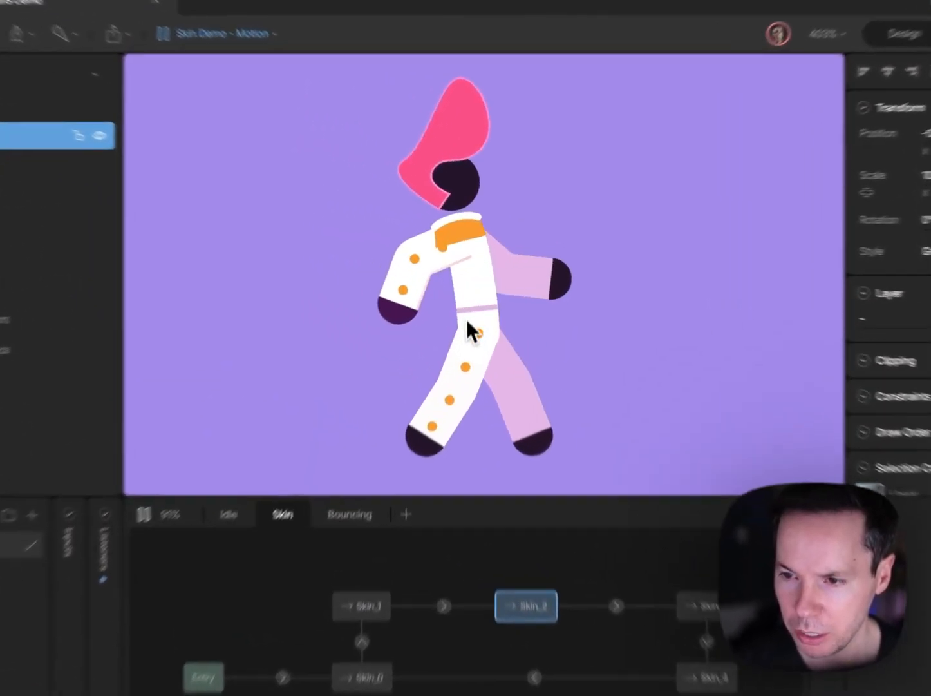
pyautogui.click(665, 539)
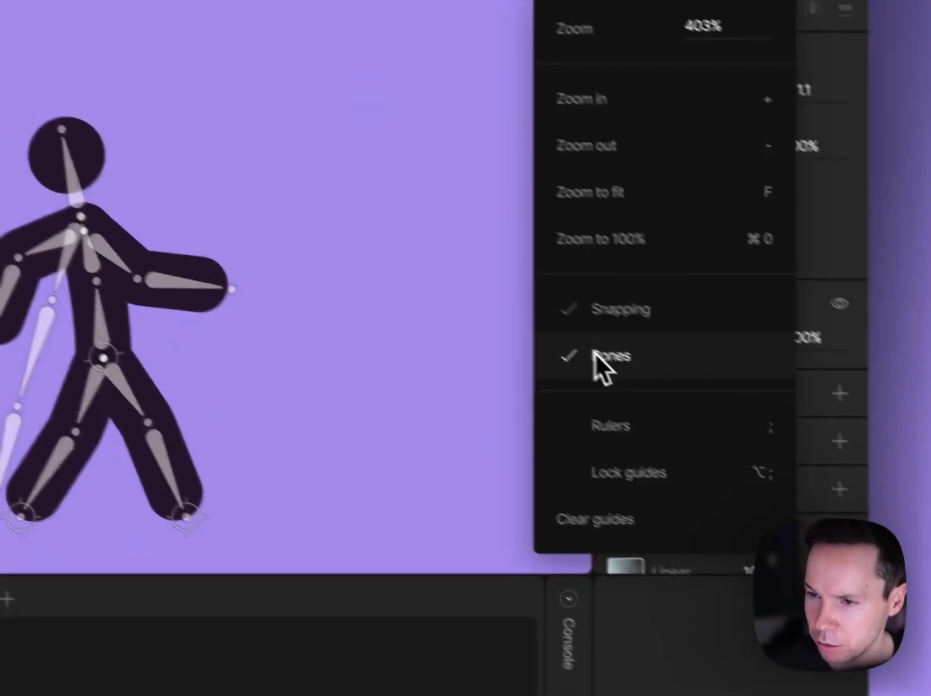
pyautogui.click(617, 356)
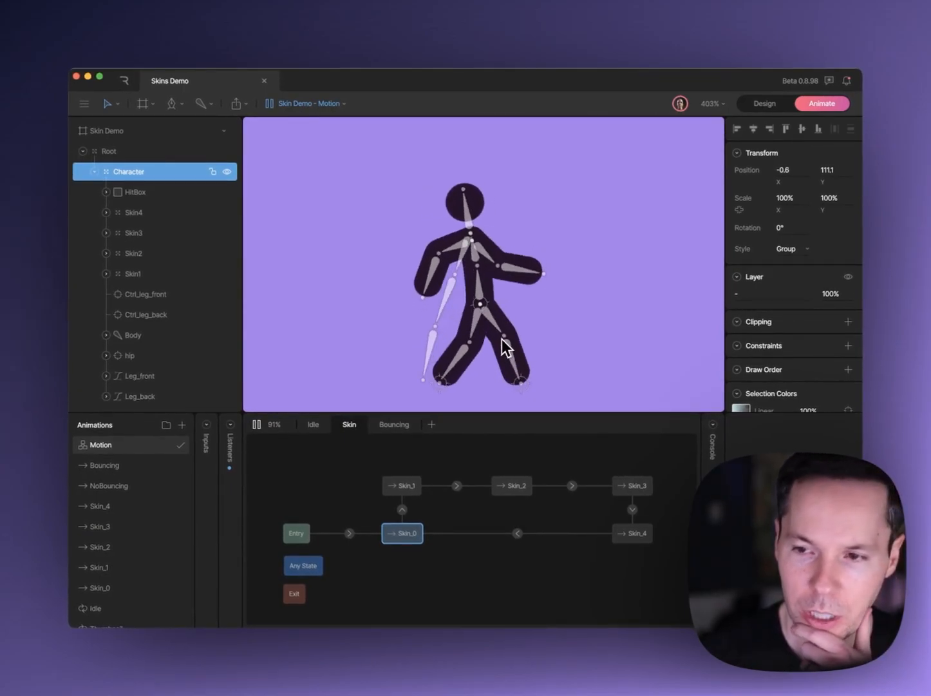
pyautogui.moveTo(476, 344)
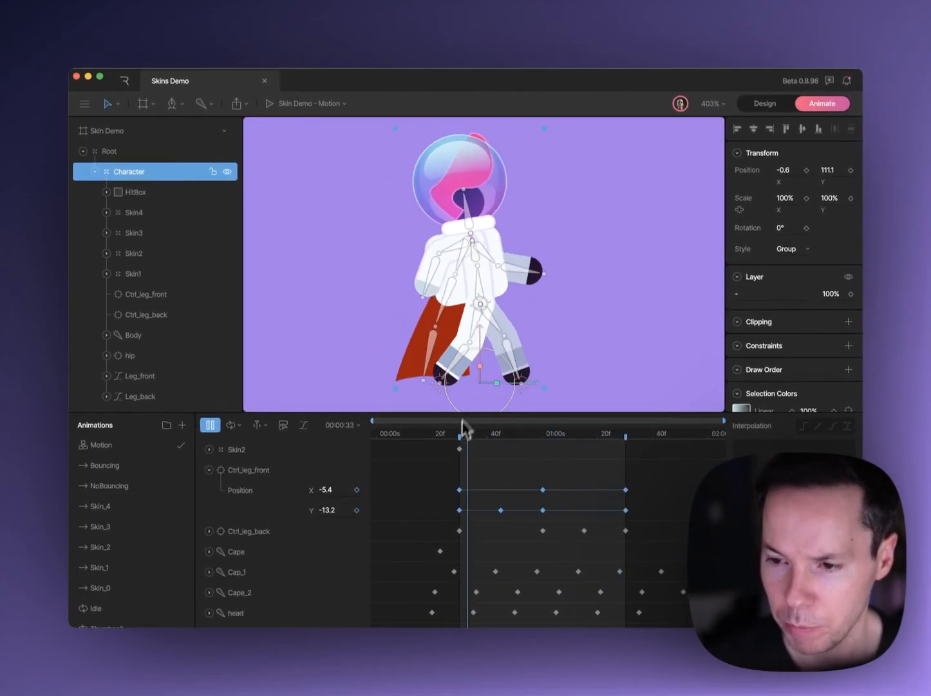
# Scroll the walk-cycle timeline to view Ctrl_leg_front, Cape and head keyframes.
pyautogui.scroll(-3)
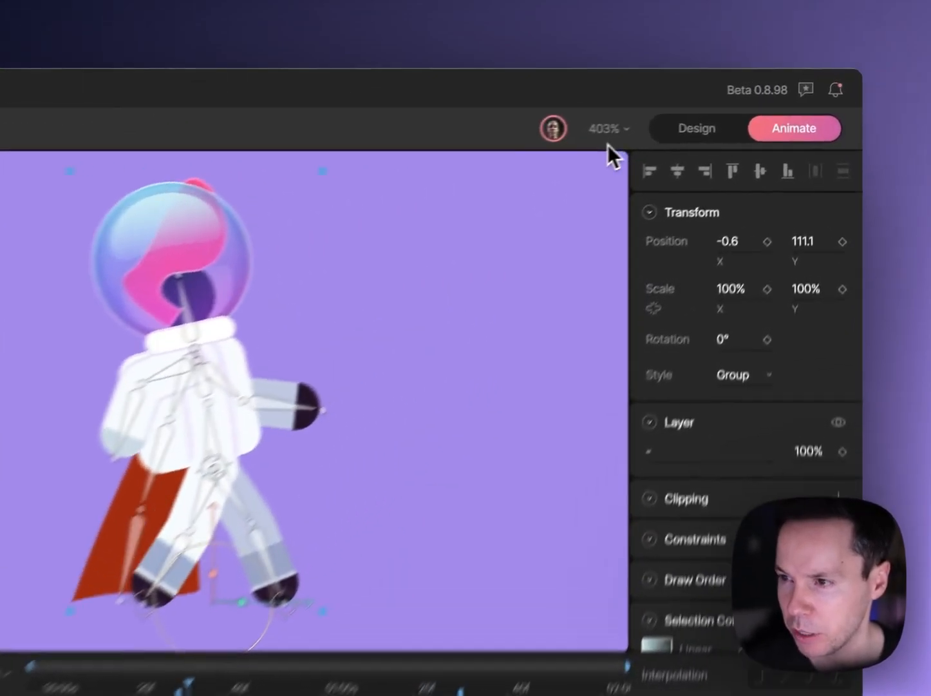
# Uncheck Bones in the view options and open the Skin animation keying Skin1–Skin4.
pyautogui.click(606, 128)
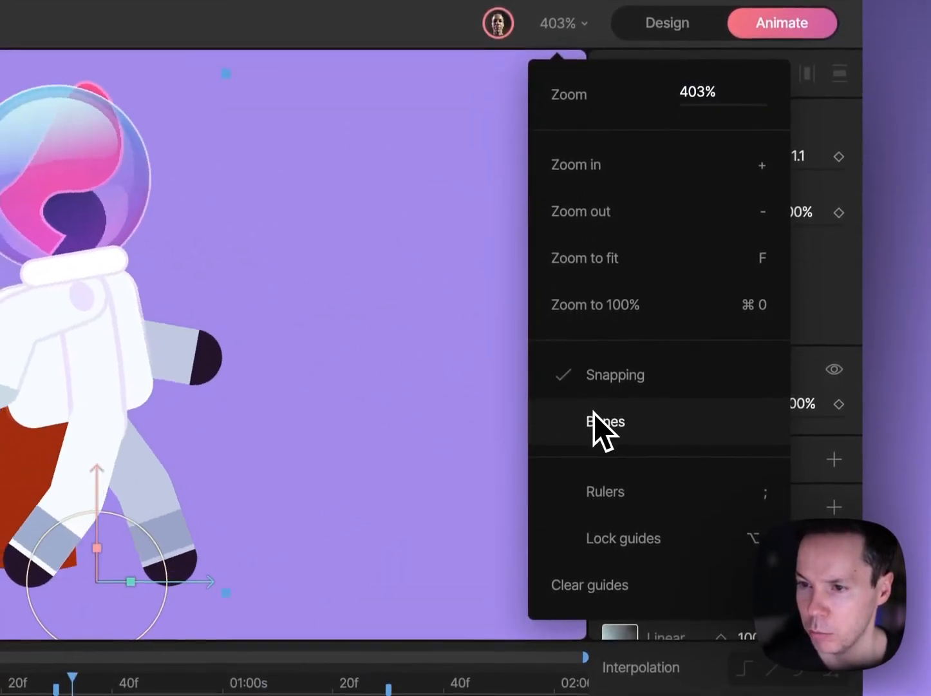
pyautogui.click(604, 422)
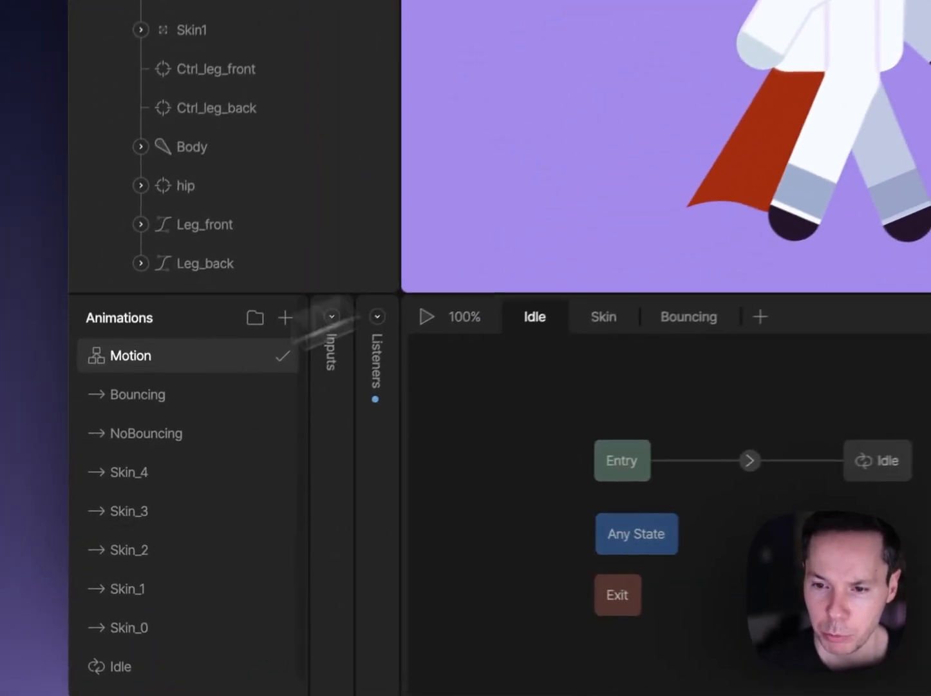
pyautogui.click(602, 316)
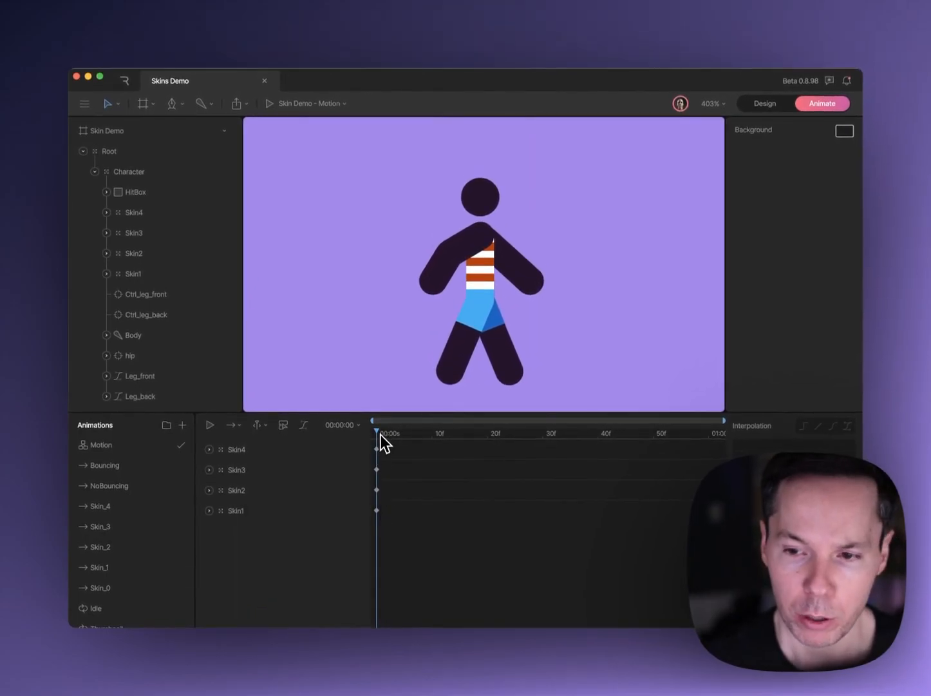
# Expand Skin4 to Skin1 opacity tracks and select the Skin4 and Skin3 groups.
pyautogui.click(209, 449)
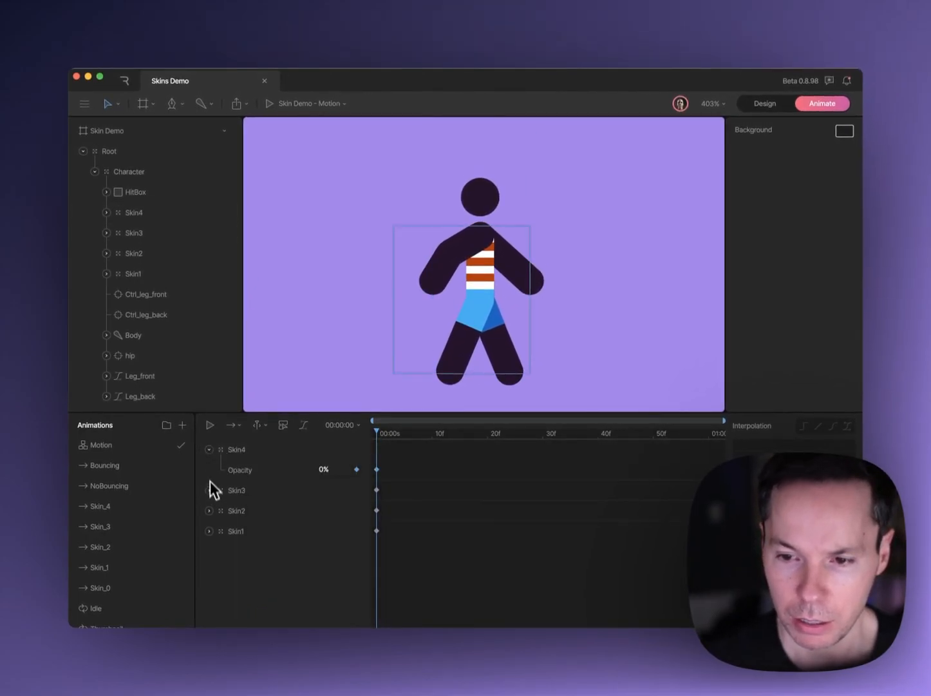
pyautogui.click(210, 490)
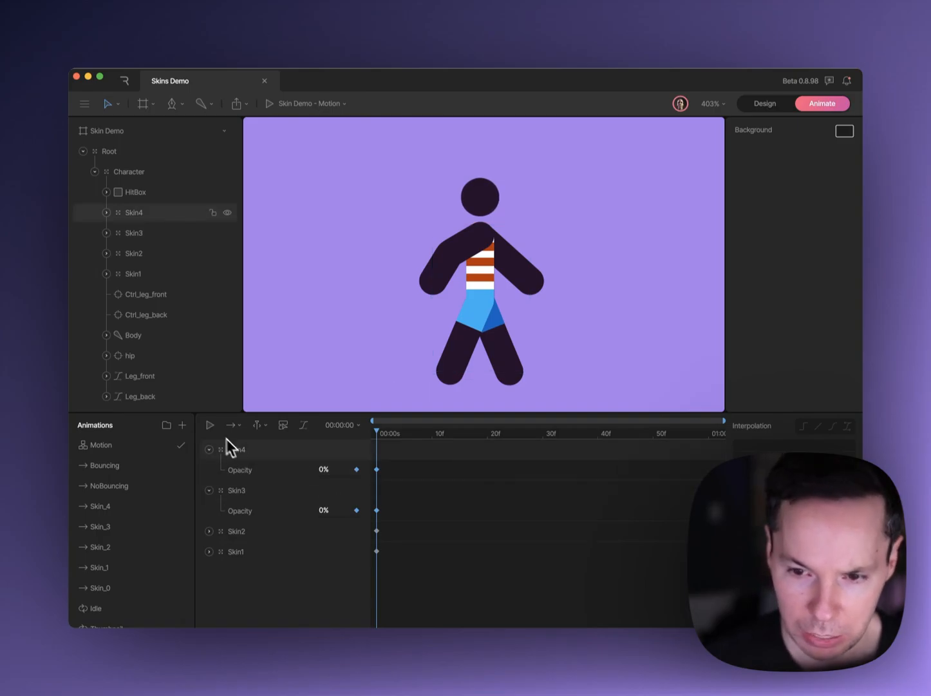
pyautogui.click(209, 530)
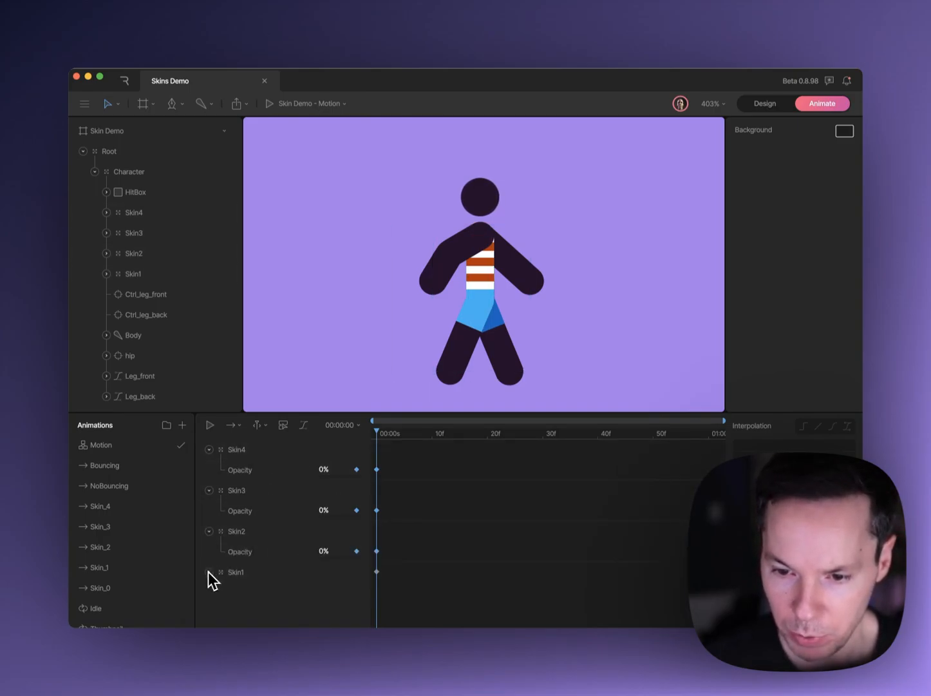
pyautogui.click(209, 572)
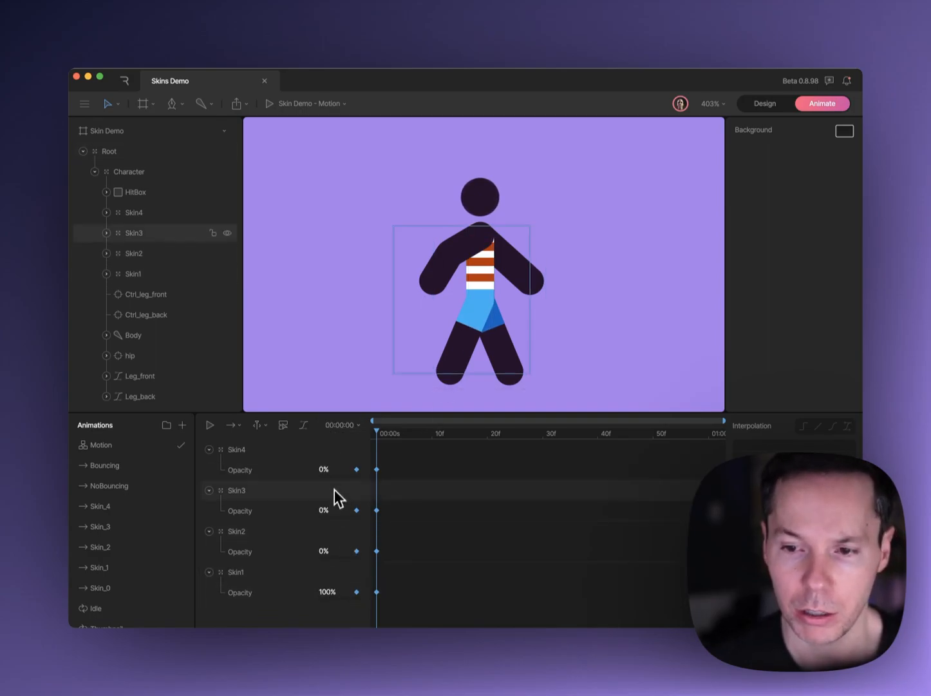
pyautogui.click(133, 212)
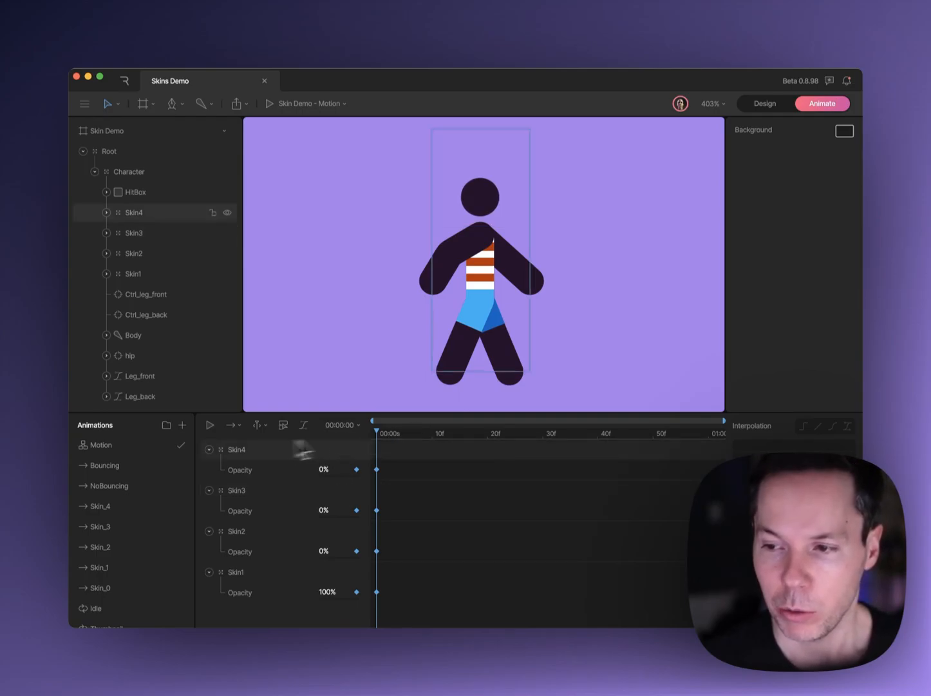
pyautogui.click(133, 233)
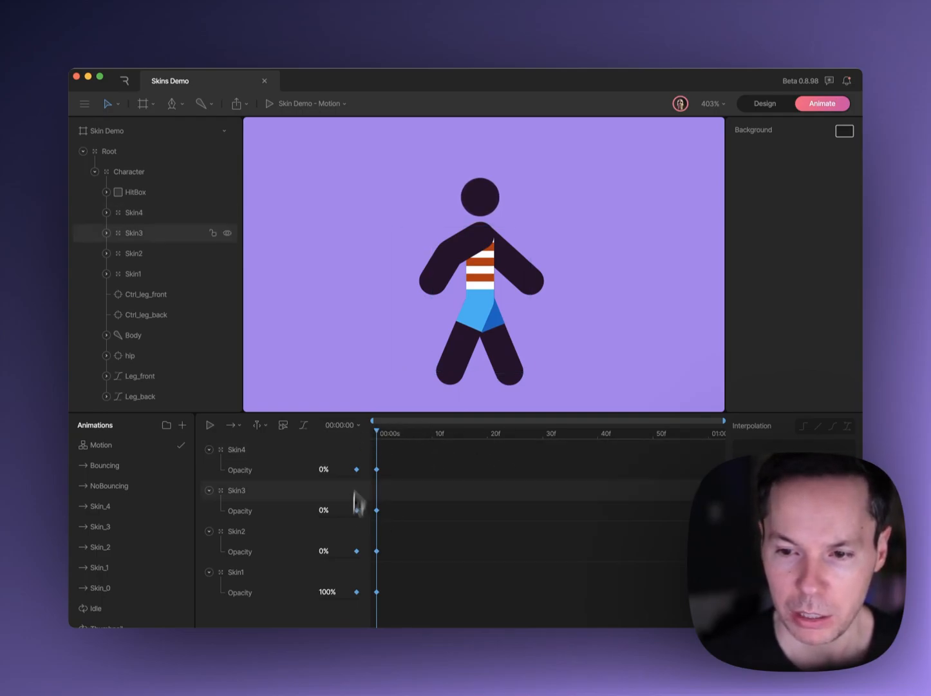
pyautogui.moveTo(426, 347)
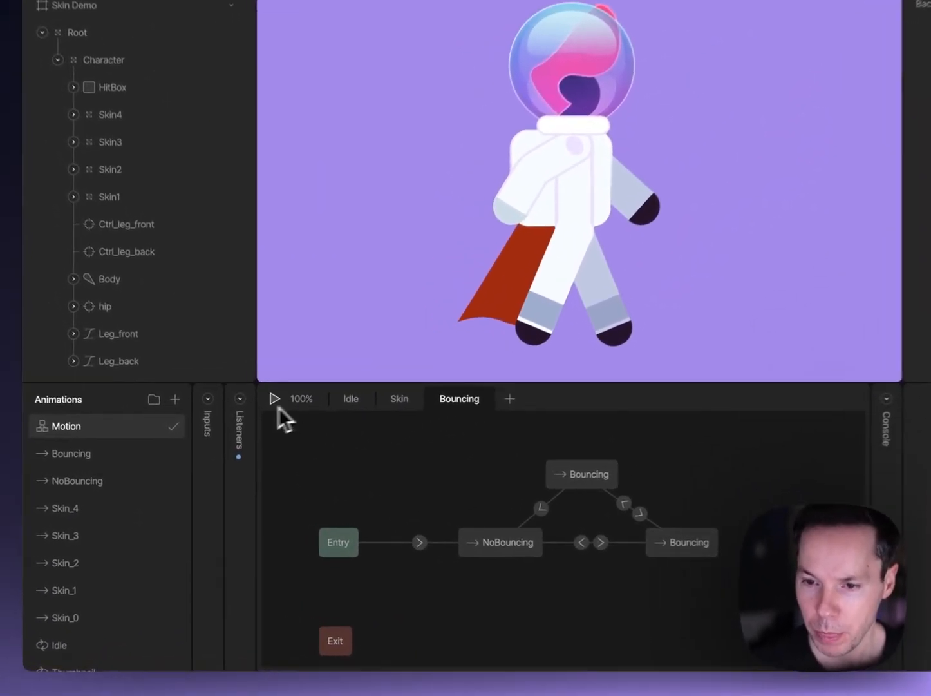
# Play the Bouncing layer and click the character to toggle NoBouncing and Bouncing.
pyautogui.click(275, 397)
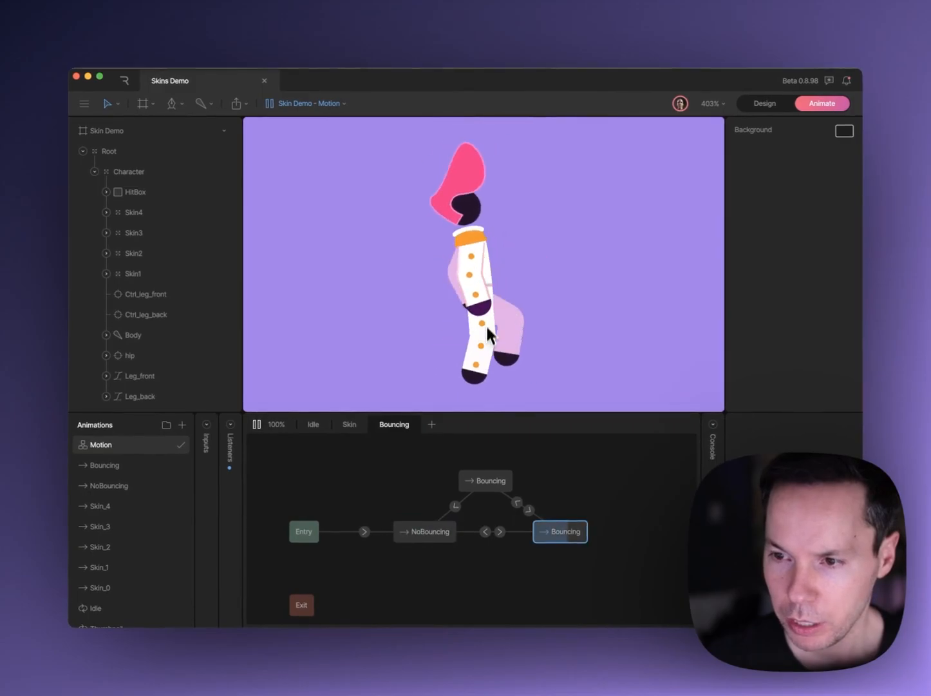
pyautogui.click(424, 532)
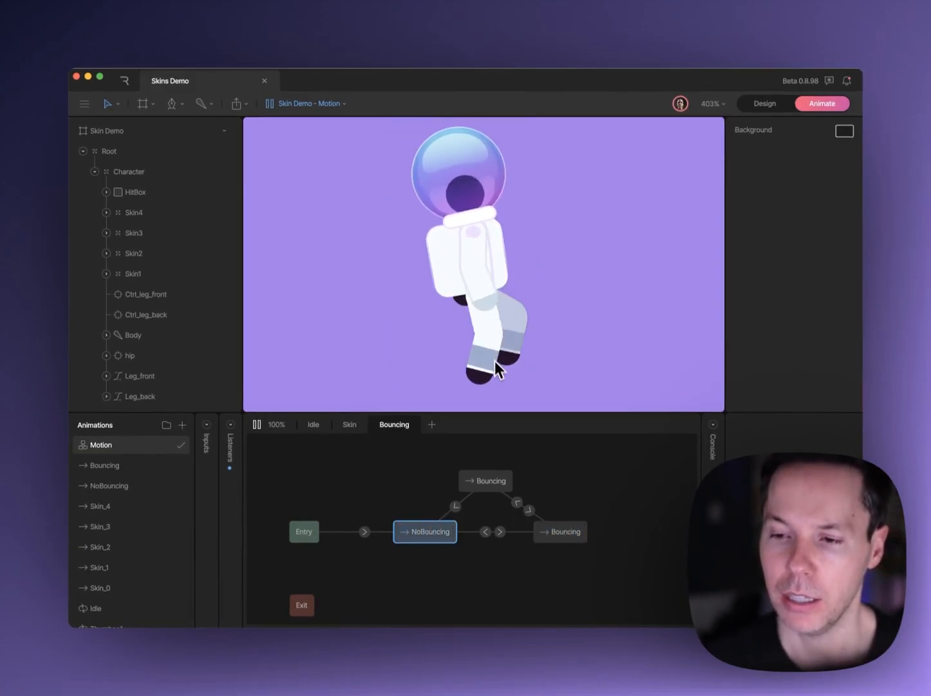
pyautogui.click(559, 532)
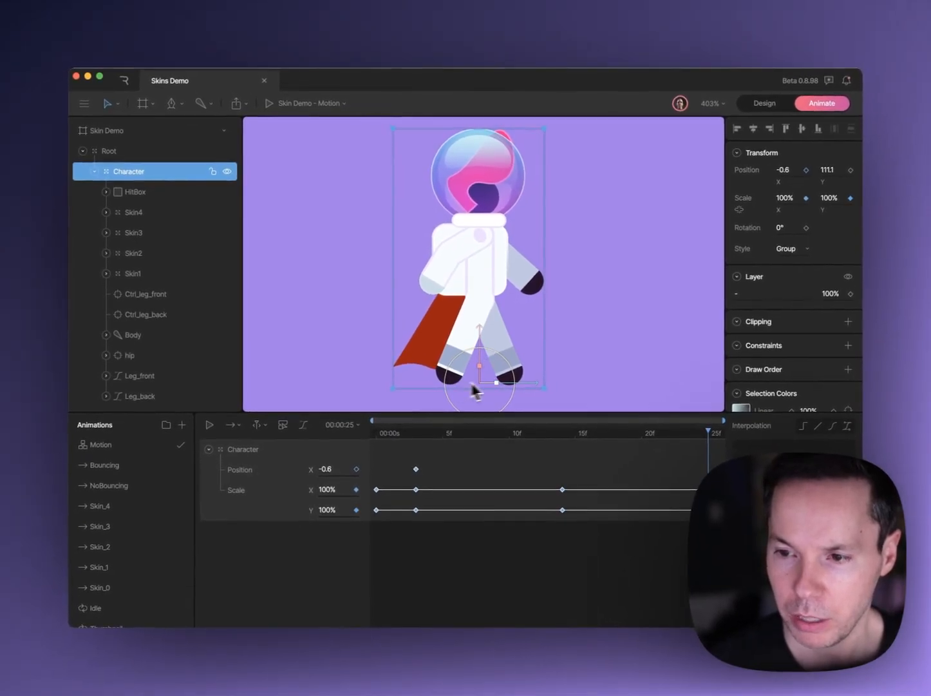
pyautogui.moveTo(593, 386)
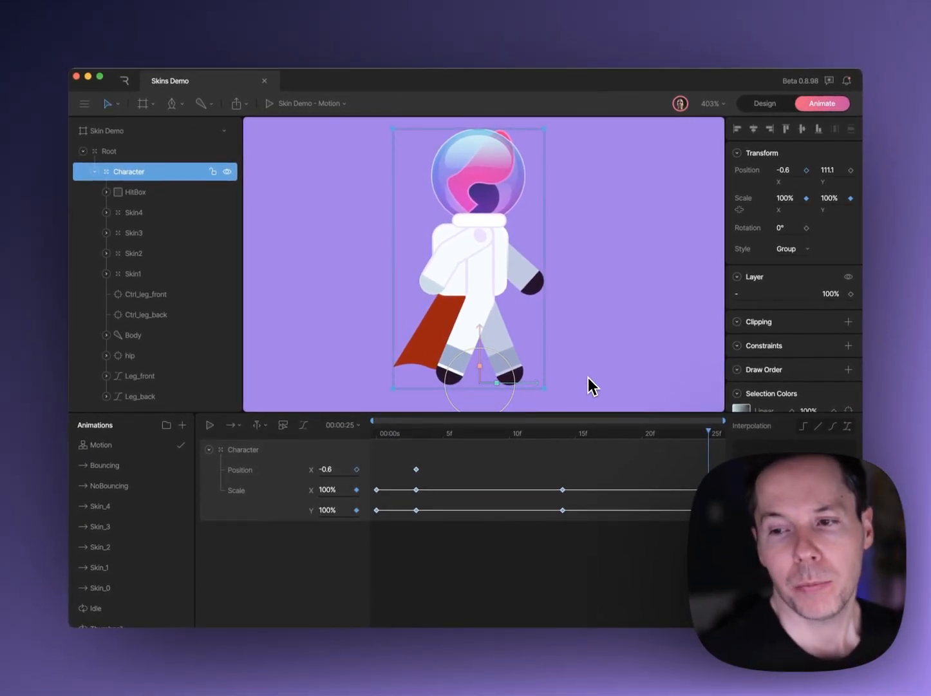